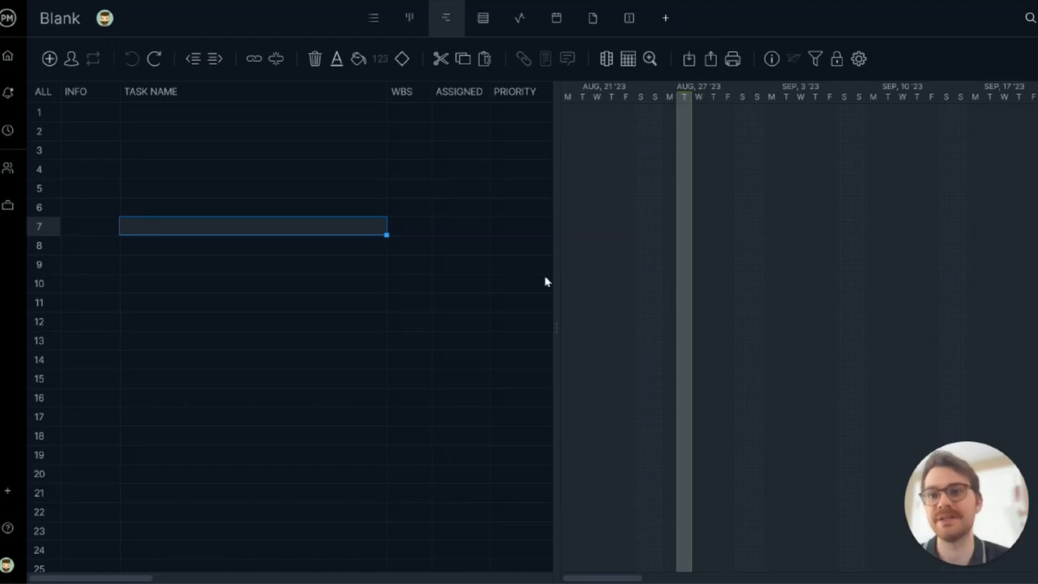
Enter the task names Project Kickoff, Meet with stakeholders, Gather requirements and Assemble team
left_click(253, 111)
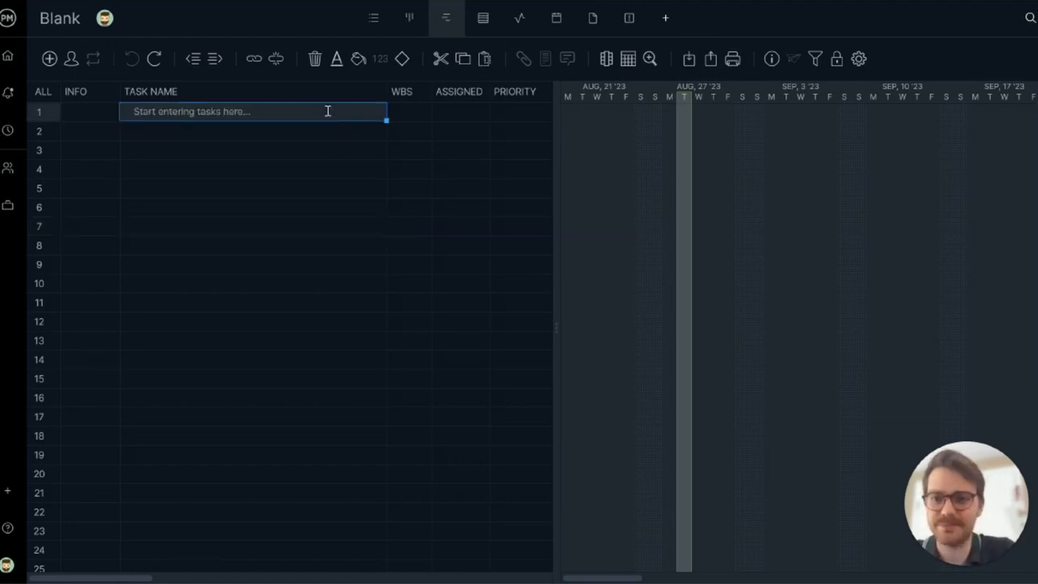
type("Project Kickoff")
left_click(253, 130)
type("Meet with")
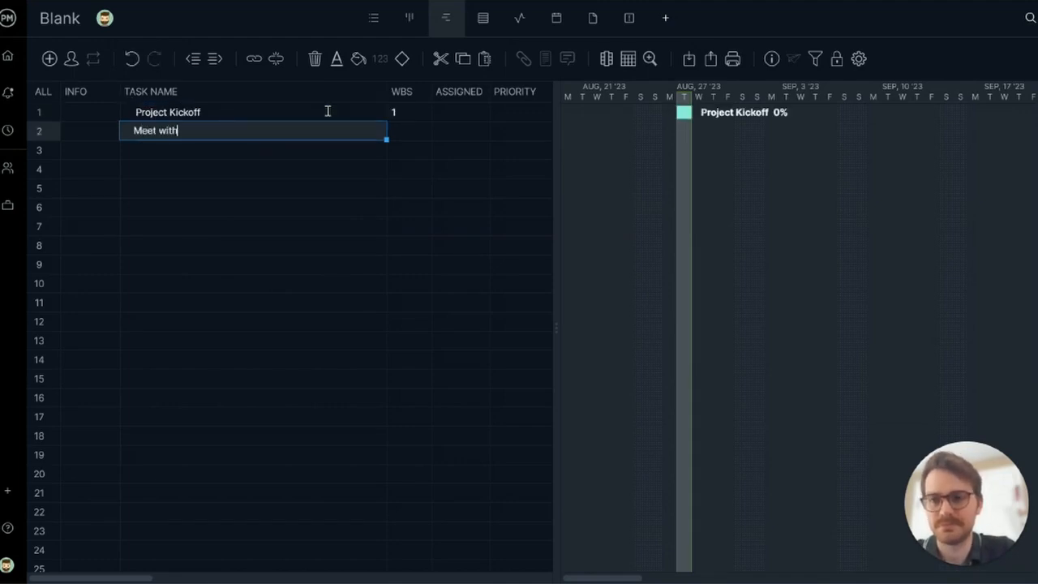
type(" stakeholders")
key("Return")
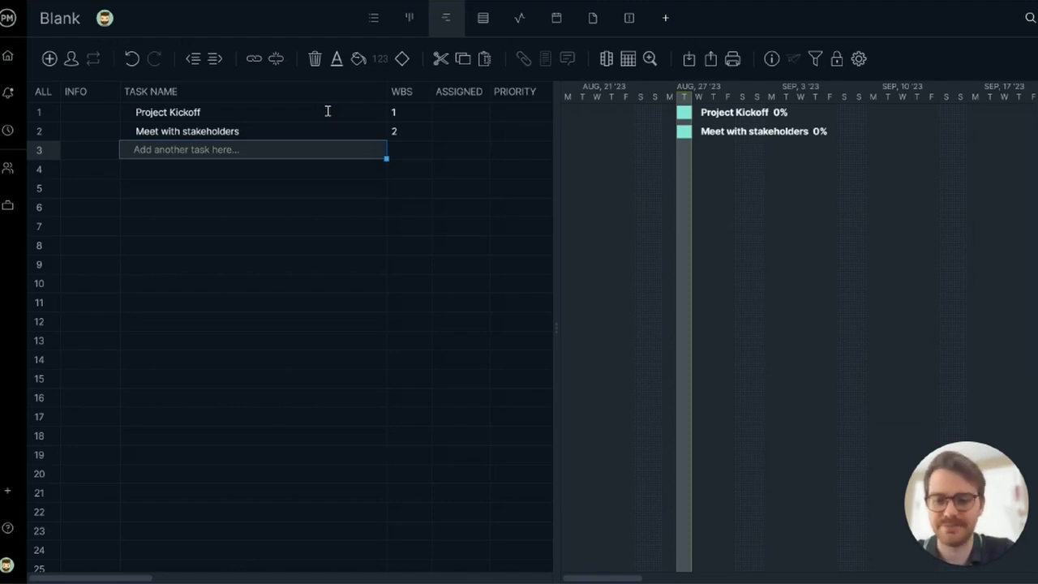
type("Gather requirements")
left_click(253, 169)
type("Assemble team")
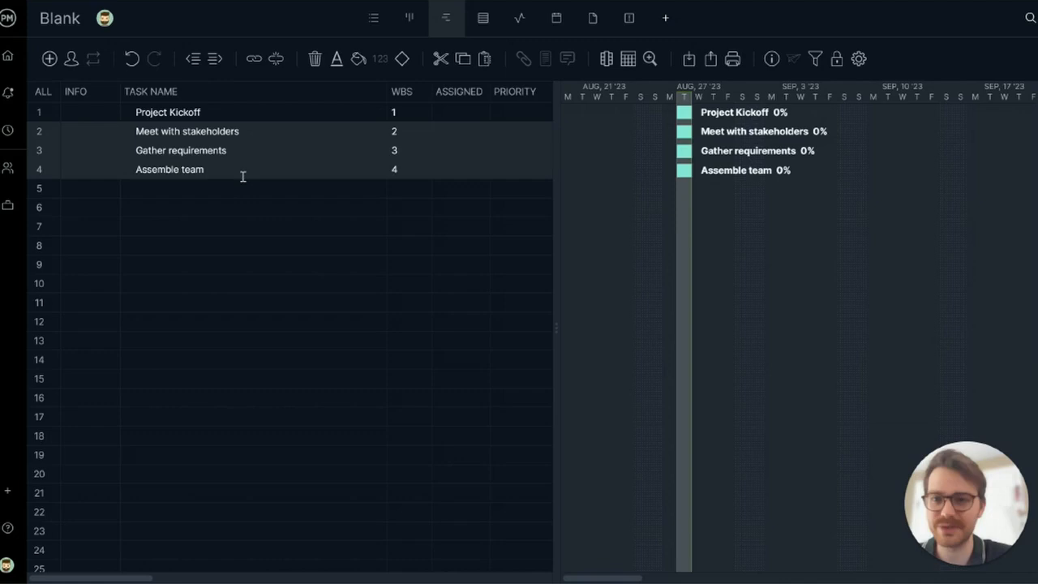
Indent Meet with stakeholders, Gather requirements and Assemble team under Project Kickoff as 1.1–1.3
left_click(193, 58)
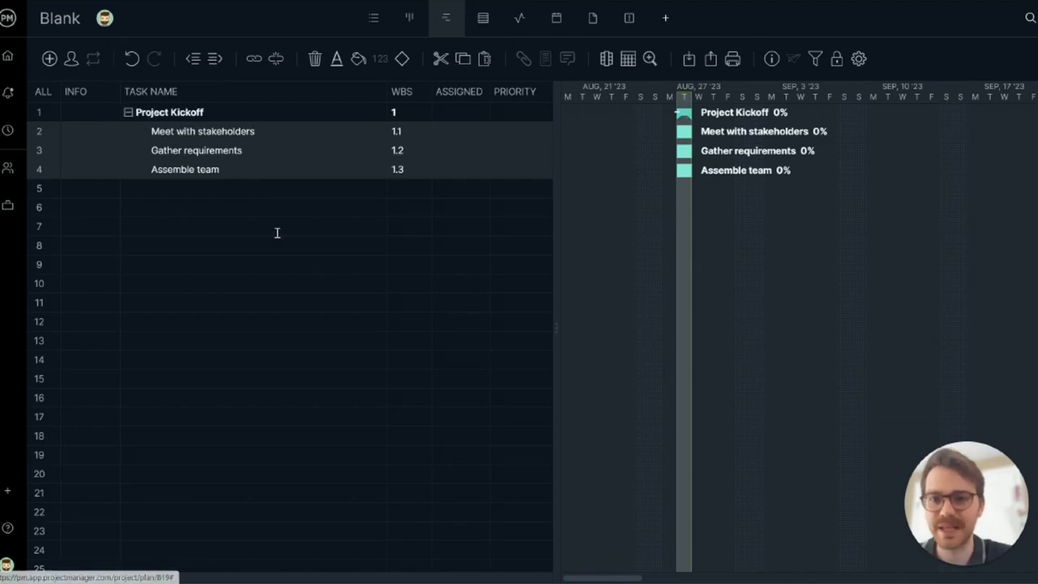
left_click(252, 226)
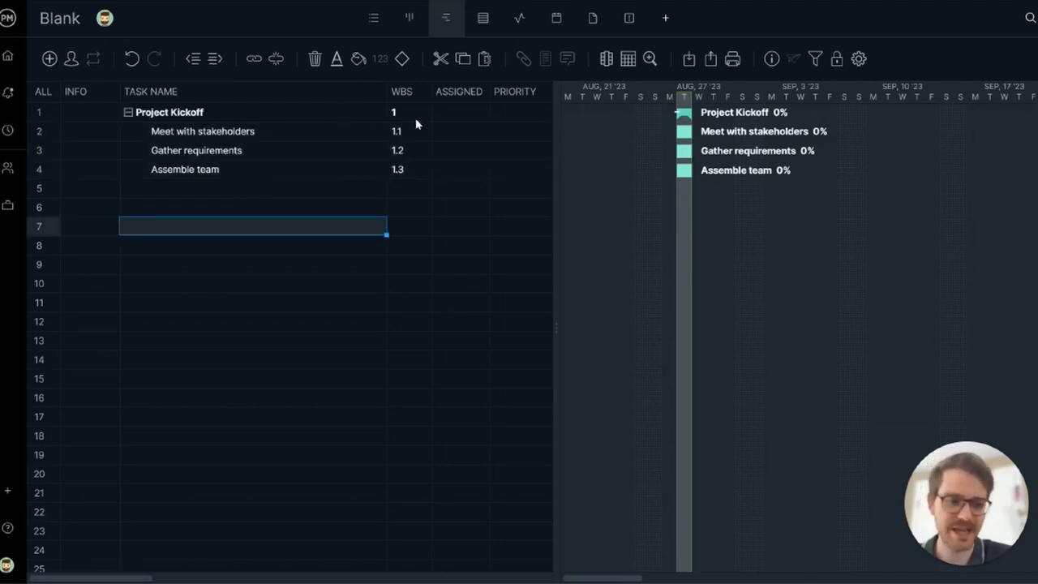
mouse_move(418, 115)
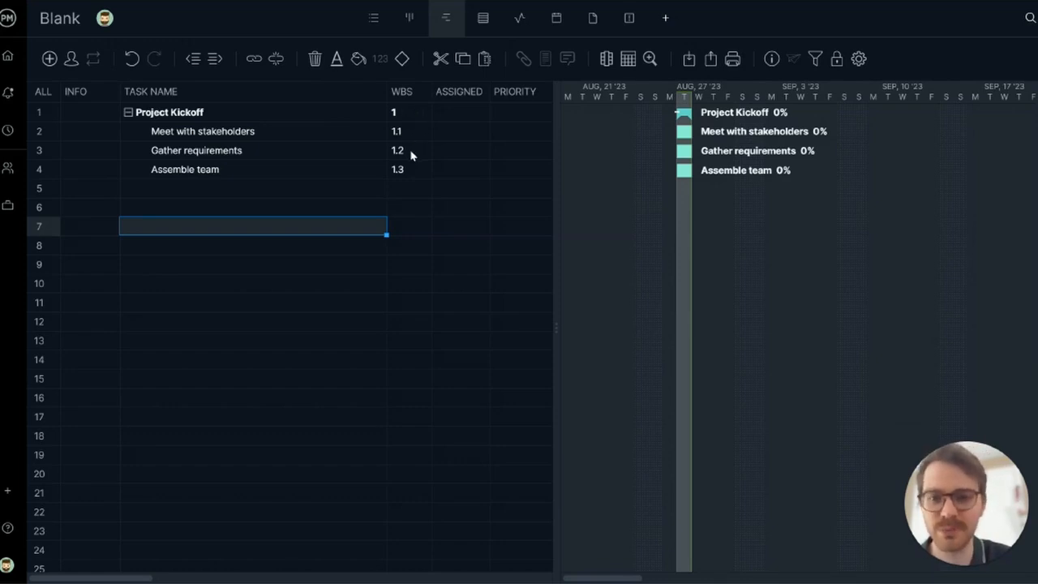
mouse_move(694, 119)
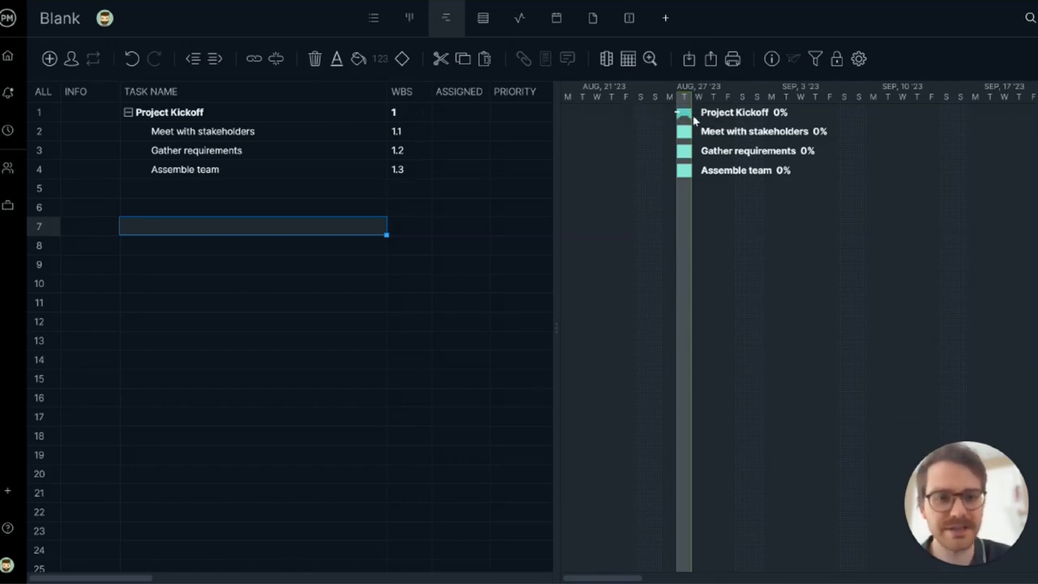
mouse_move(702, 151)
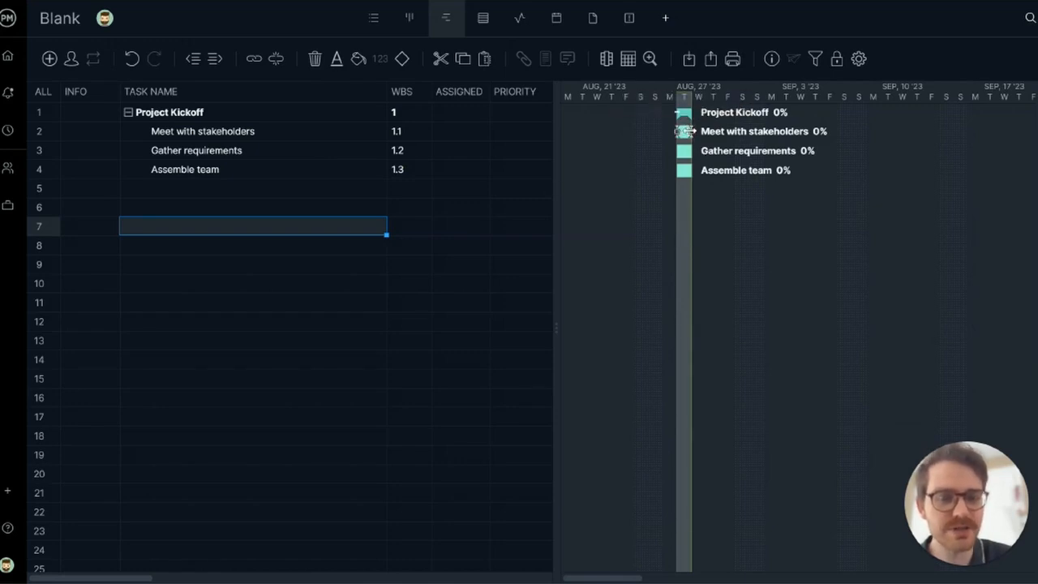
Stretch the subtask bars and move Assemble team to start after Gather requirements
left_click(730, 130)
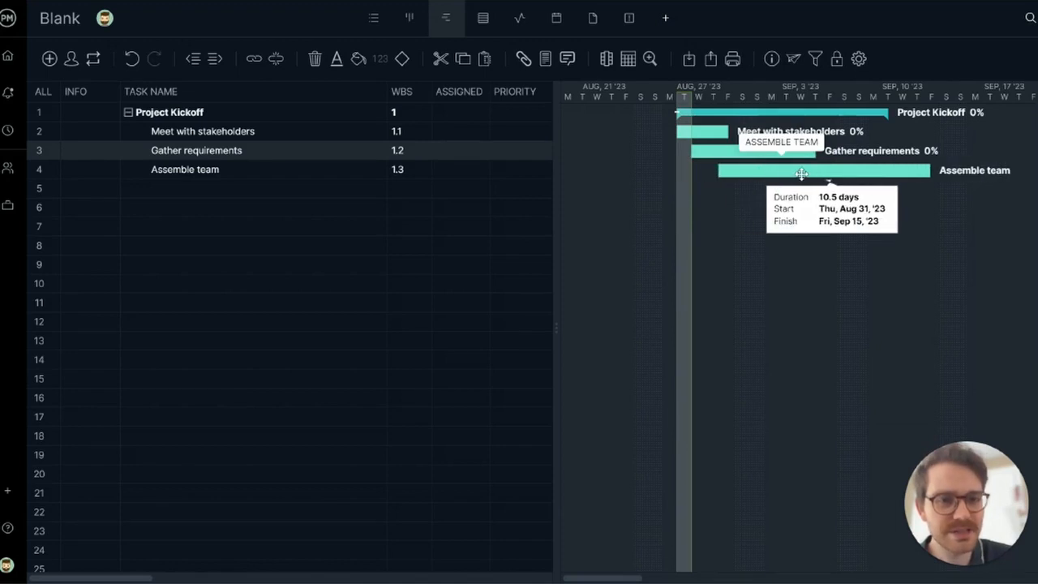
left_click_drag(801, 171, 883, 171)
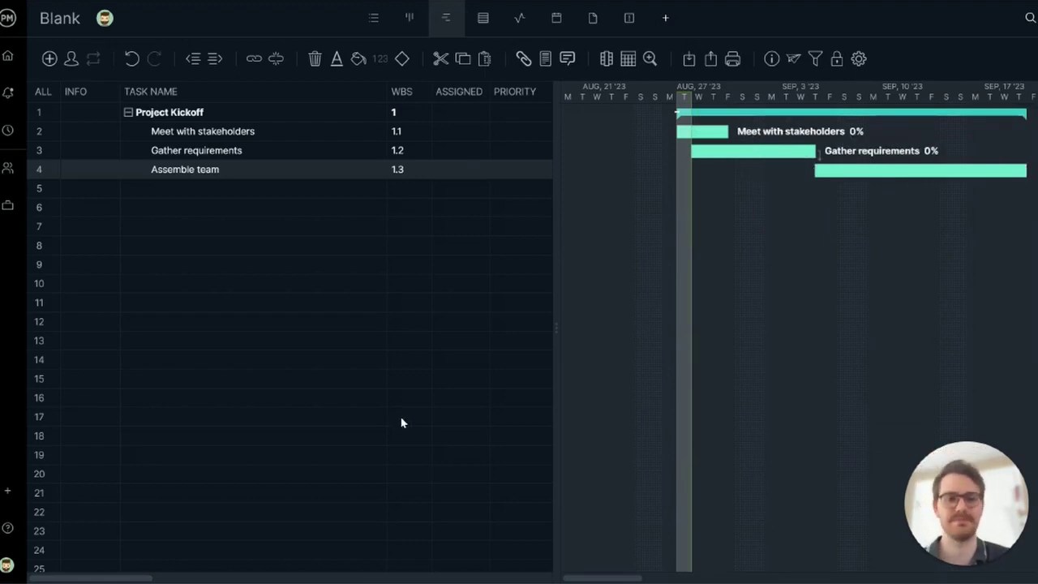
mouse_move(135, 580)
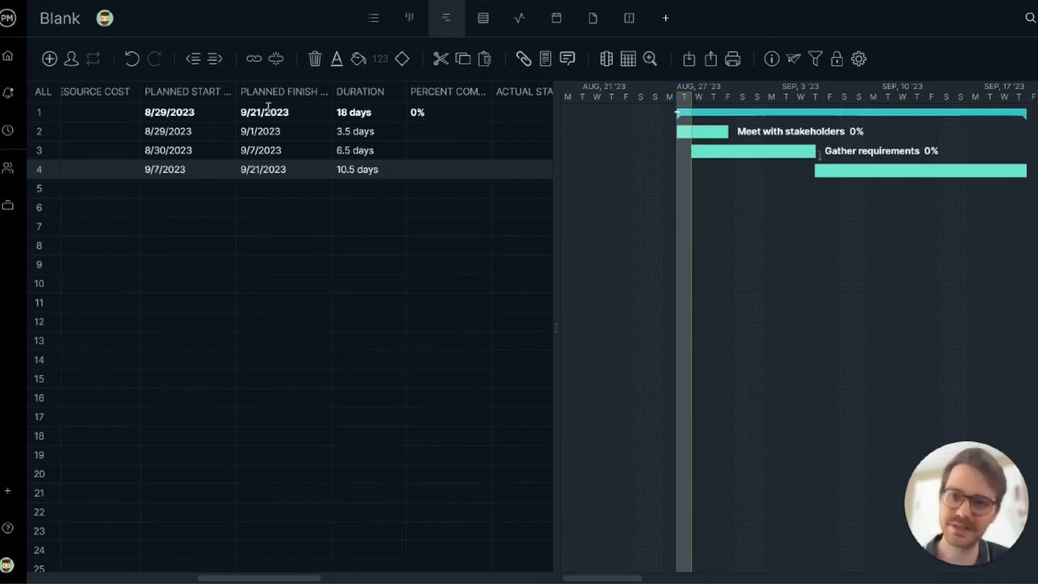
mouse_move(379, 292)
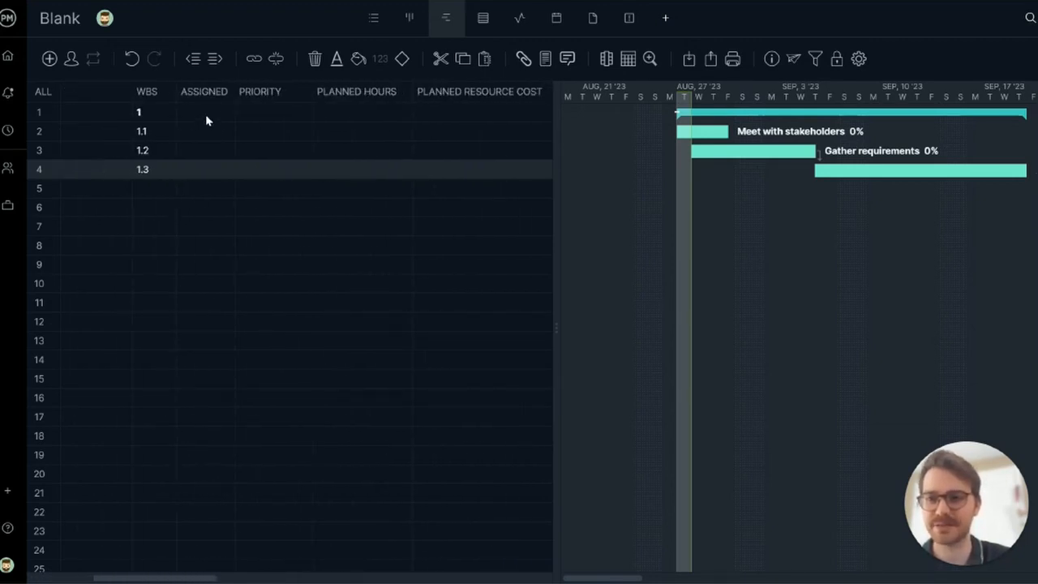
left_click(205, 130)
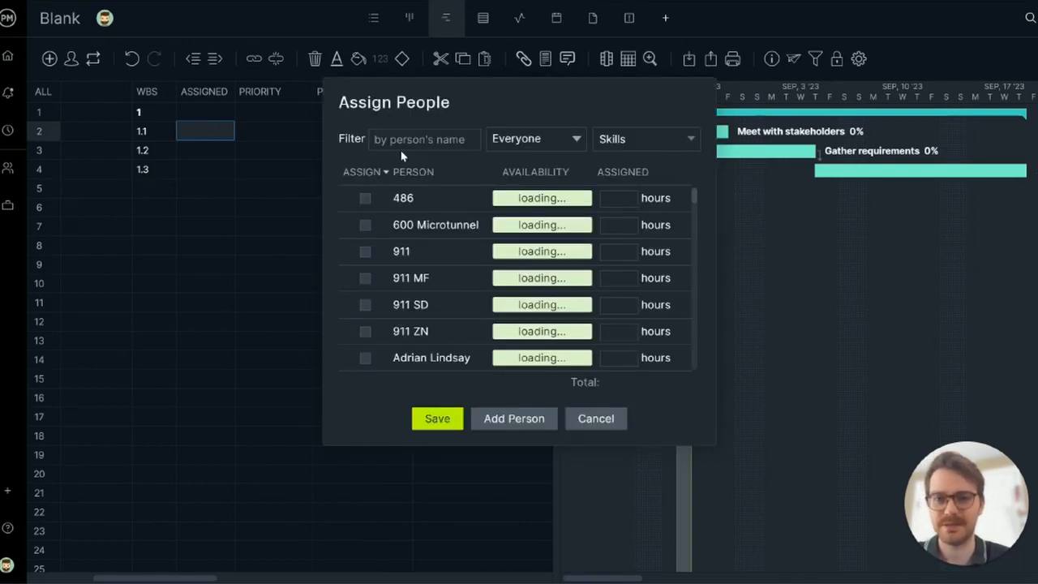
type("bill")
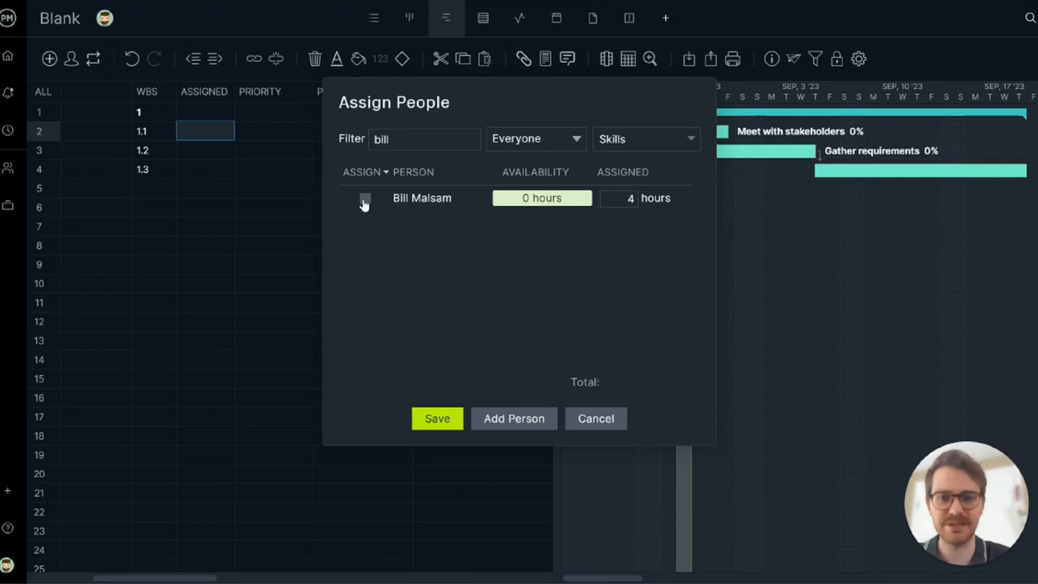
left_click(365, 198)
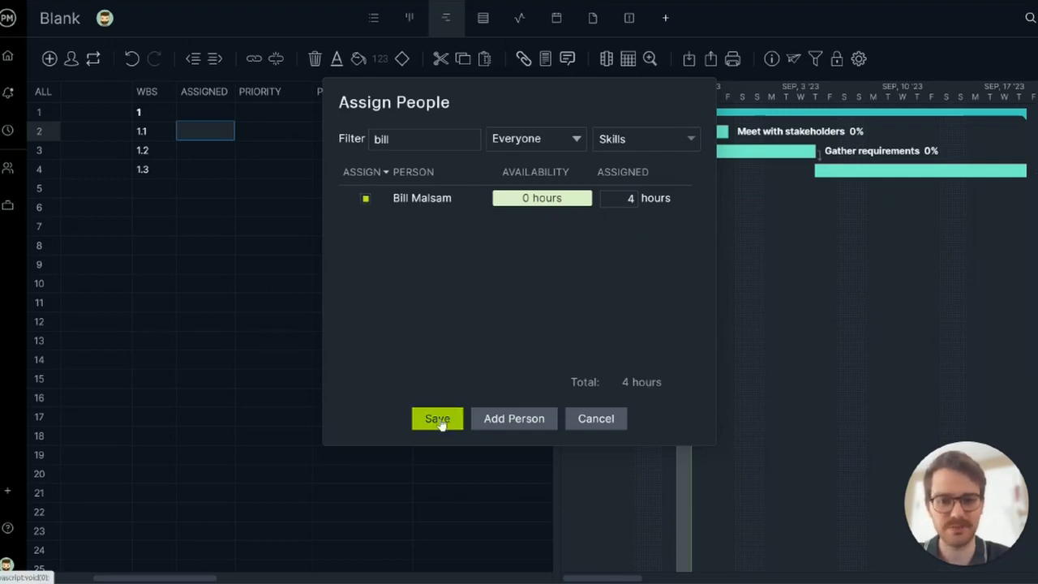
left_click(437, 418)
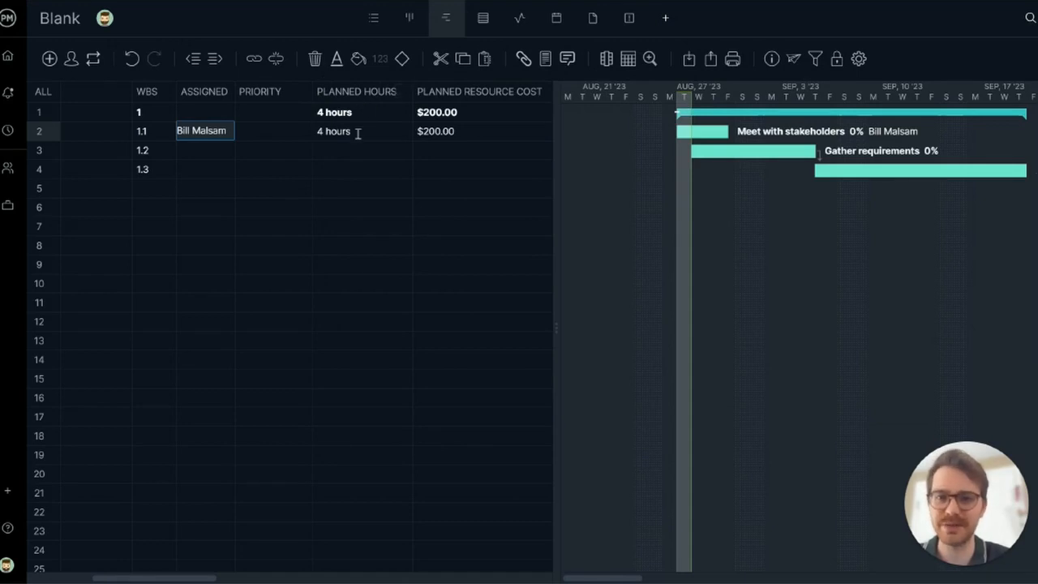
mouse_move(470, 173)
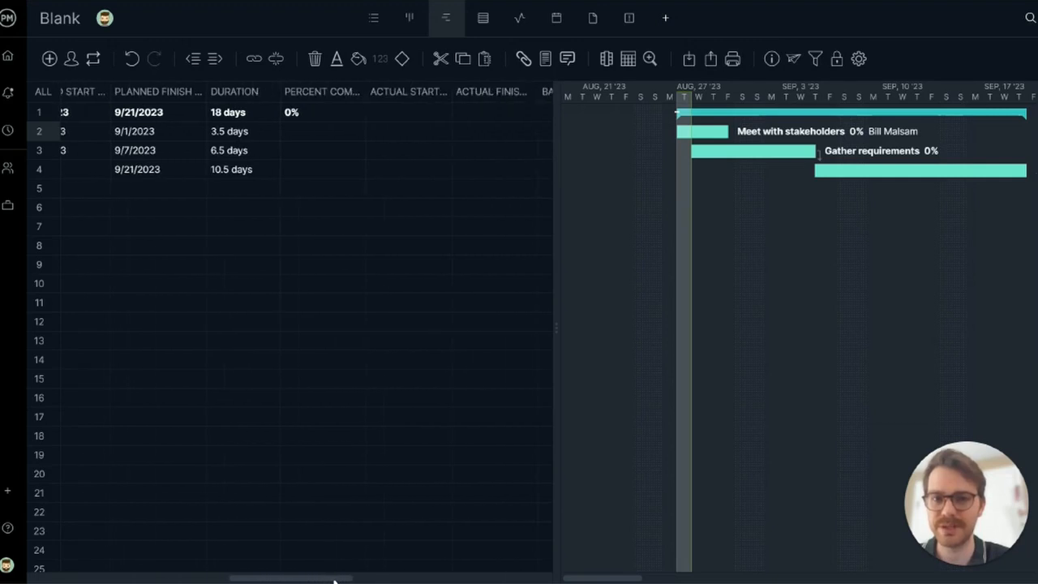
Set Meet with stakeholders' actual start date to September 1, 2023
scroll("right", 3)
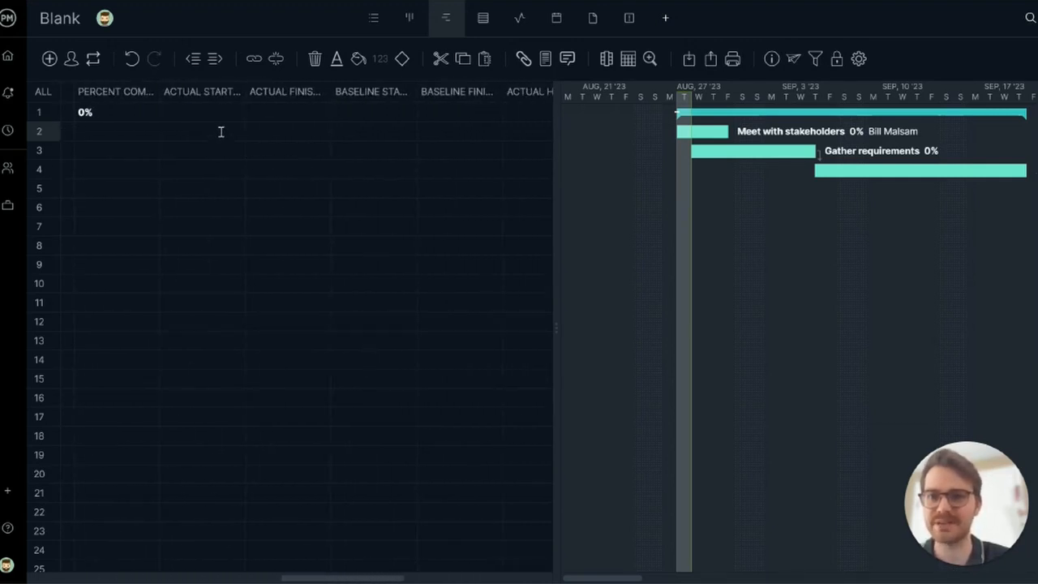
left_click(200, 130)
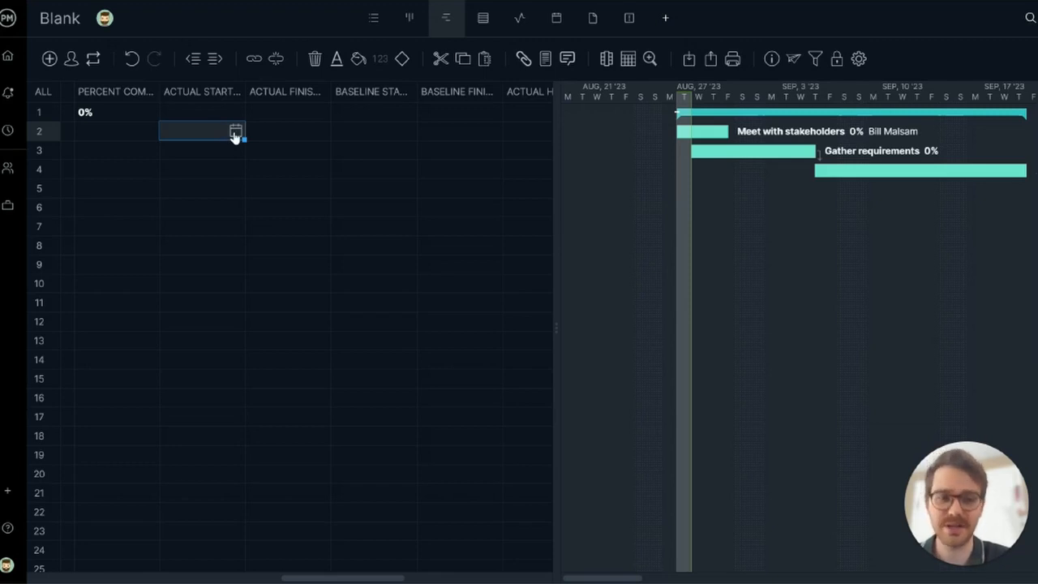
left_click(235, 131)
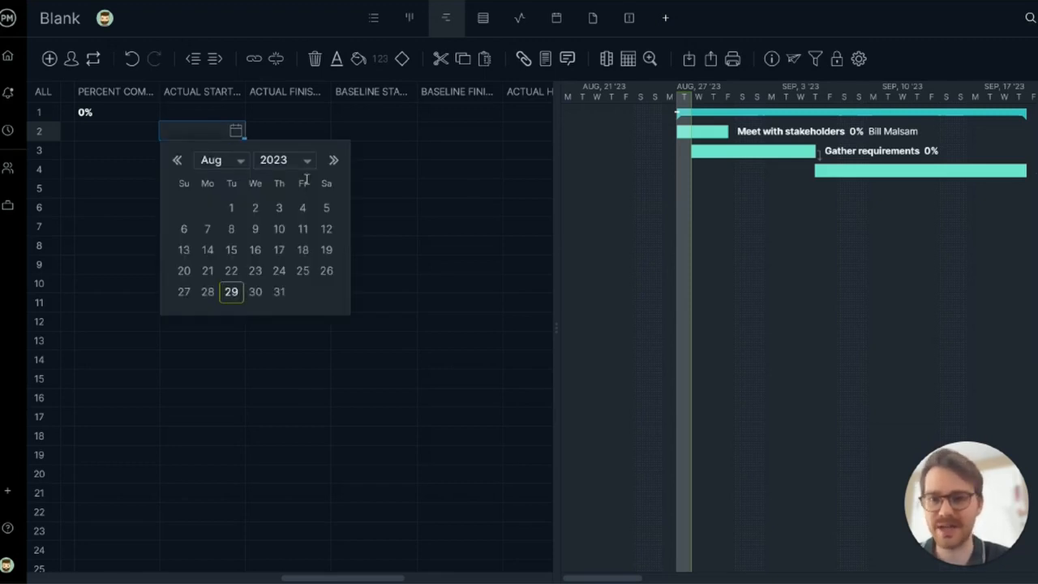
left_click(333, 160)
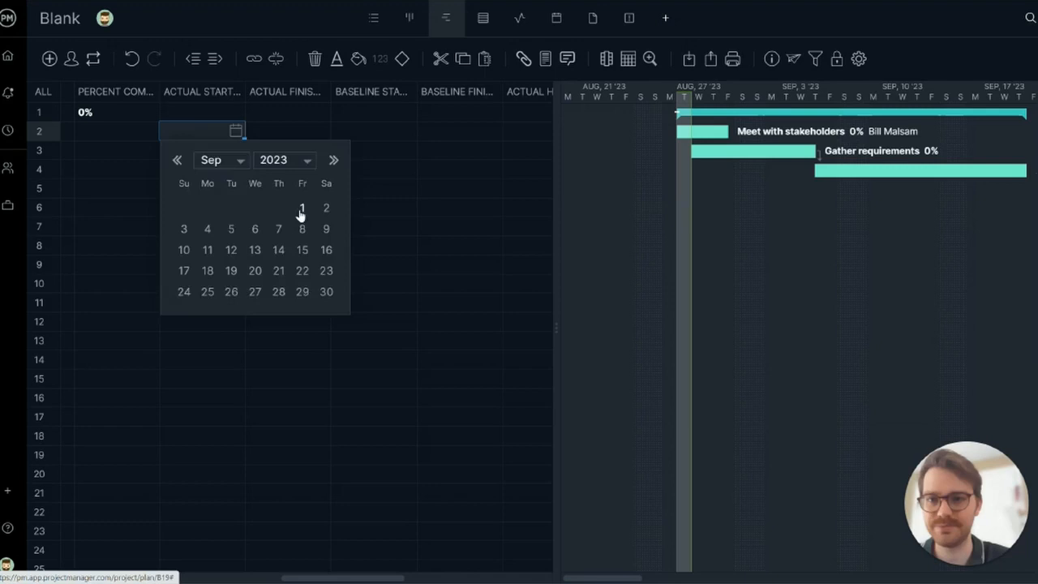
left_click(301, 207)
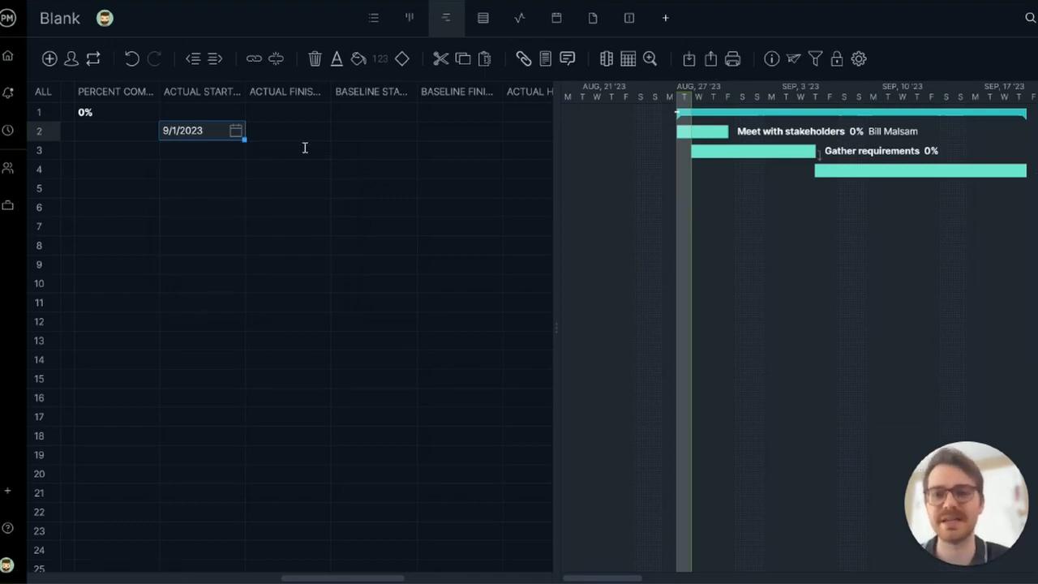
mouse_move(331, 371)
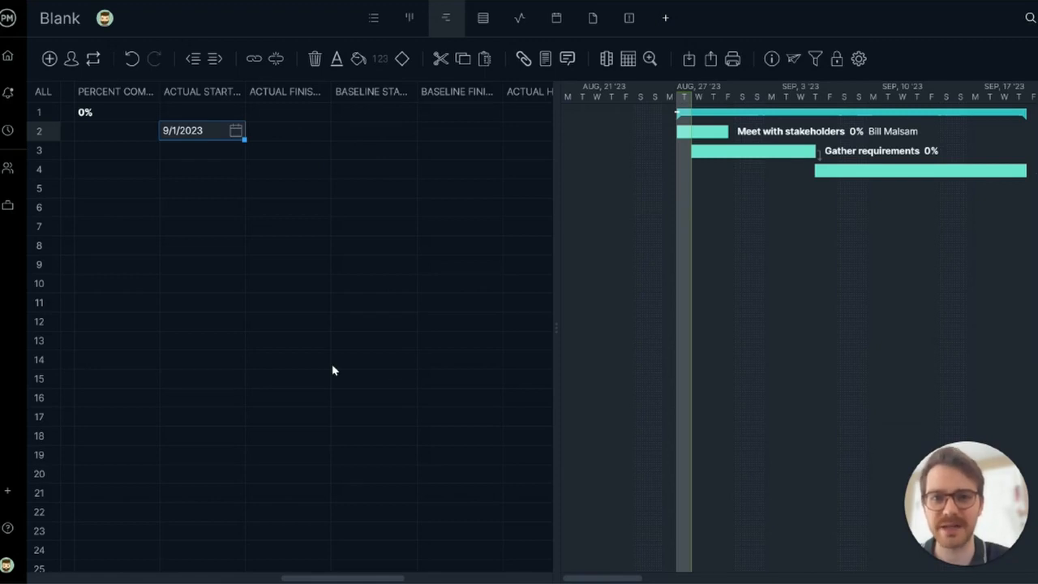
scroll("right", 3)
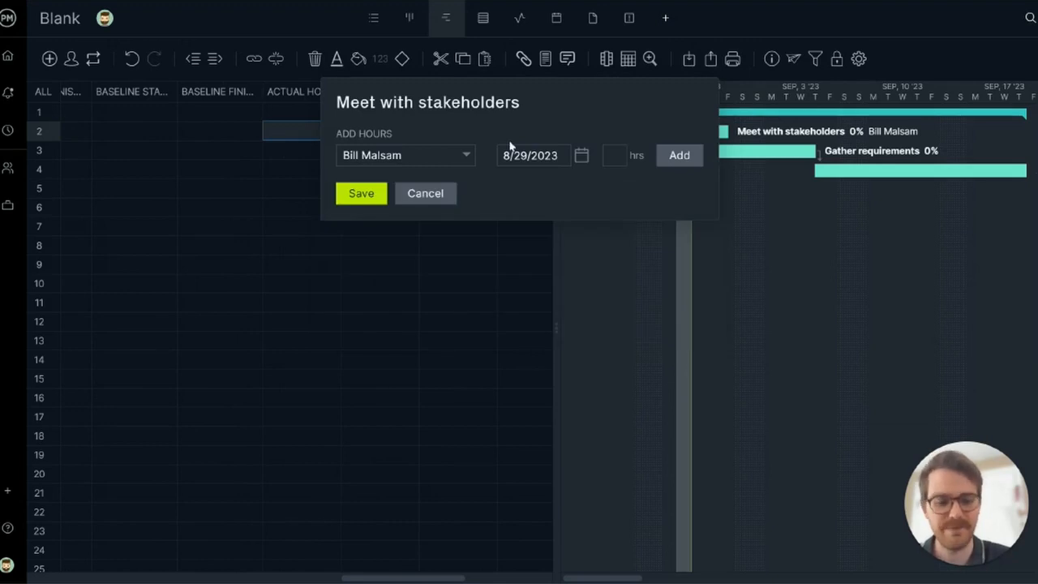
left_click(679, 155)
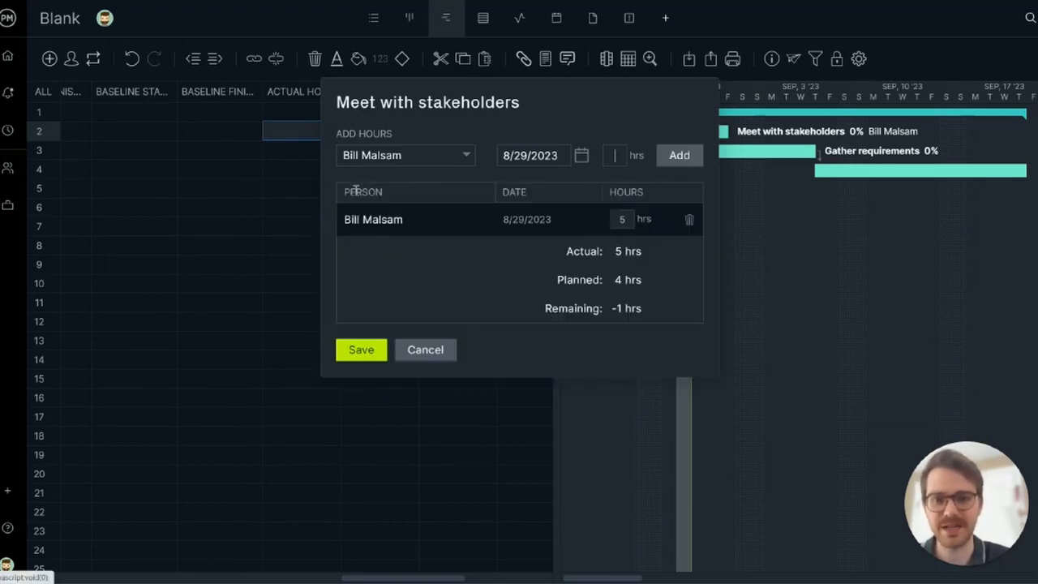
left_click(361, 349)
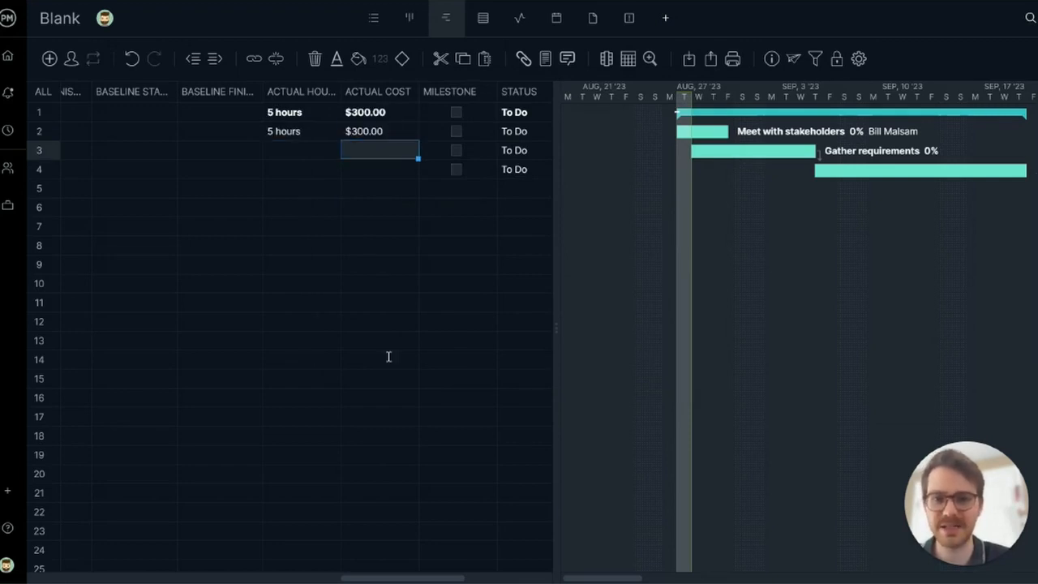
scroll("right", 3)
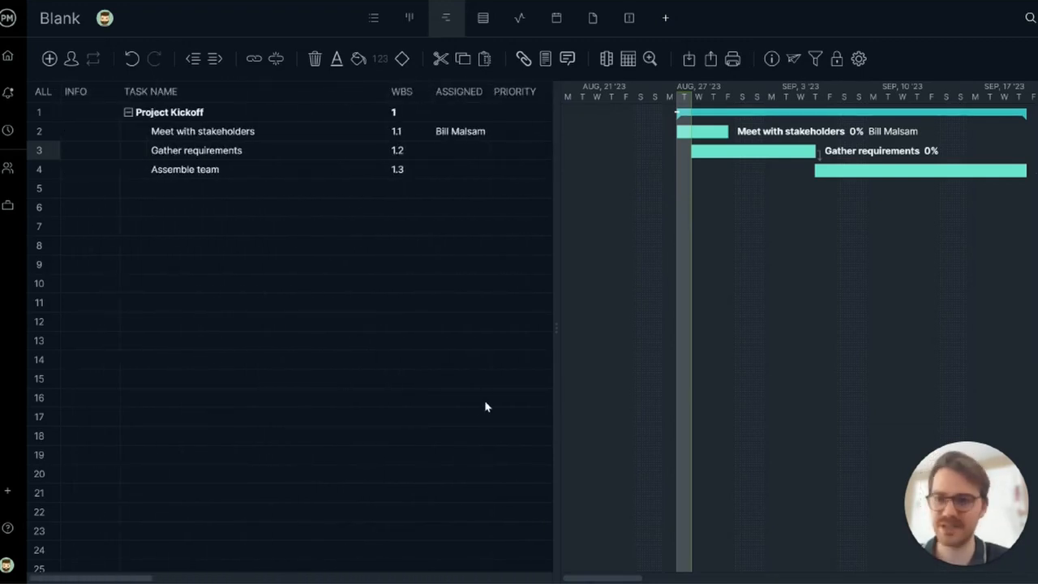
mouse_move(90, 134)
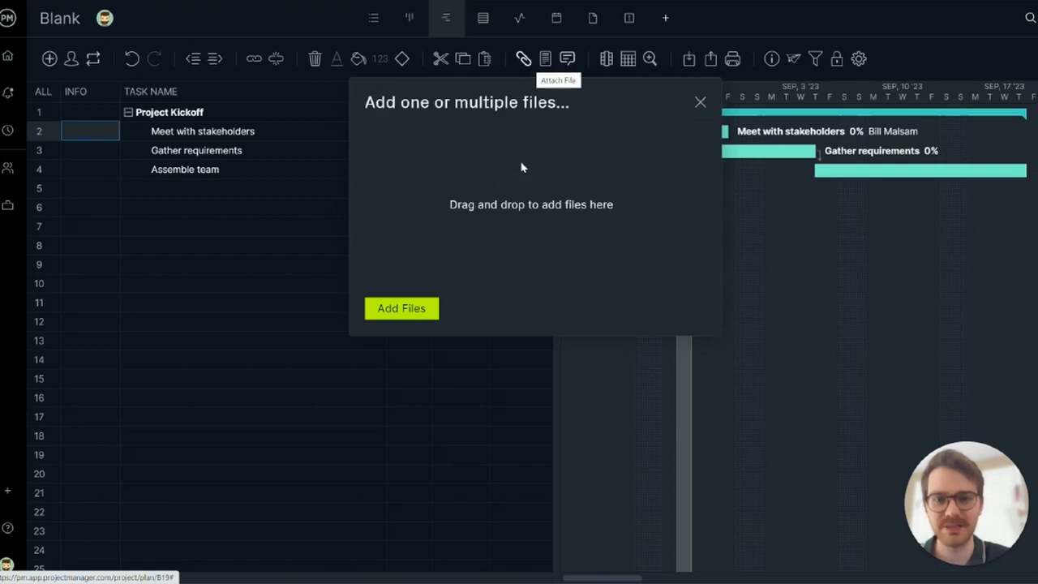
Upload ProjectManager - Slack Overview.pdf as an attachment to Meet with stakeholders
left_click(401, 308)
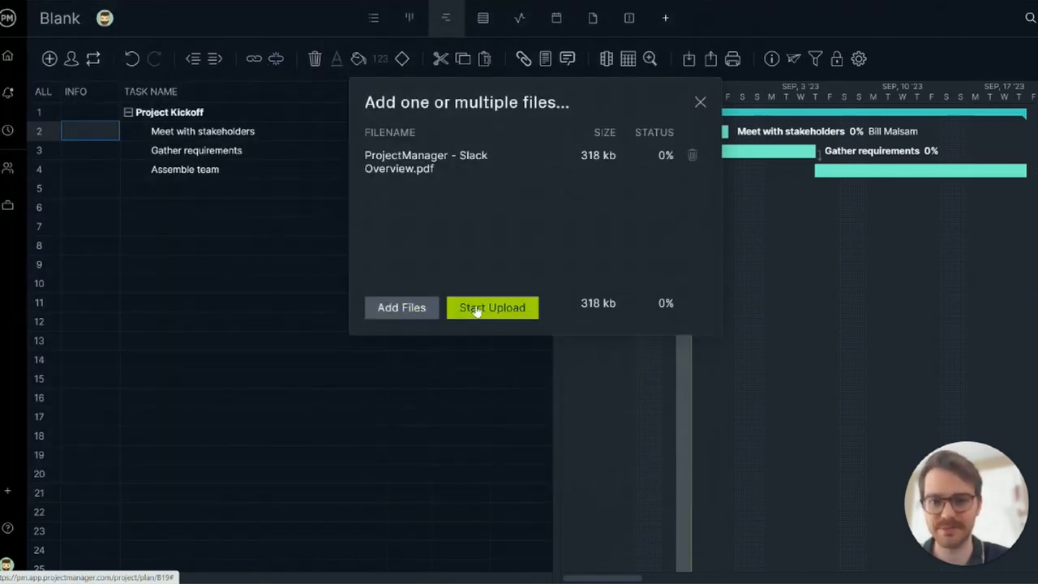
left_click(492, 307)
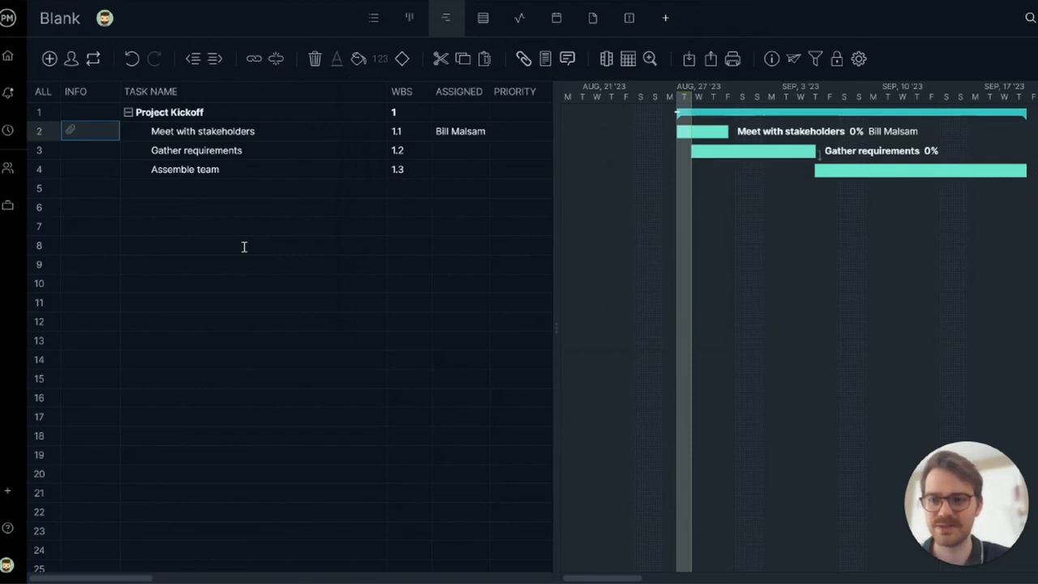